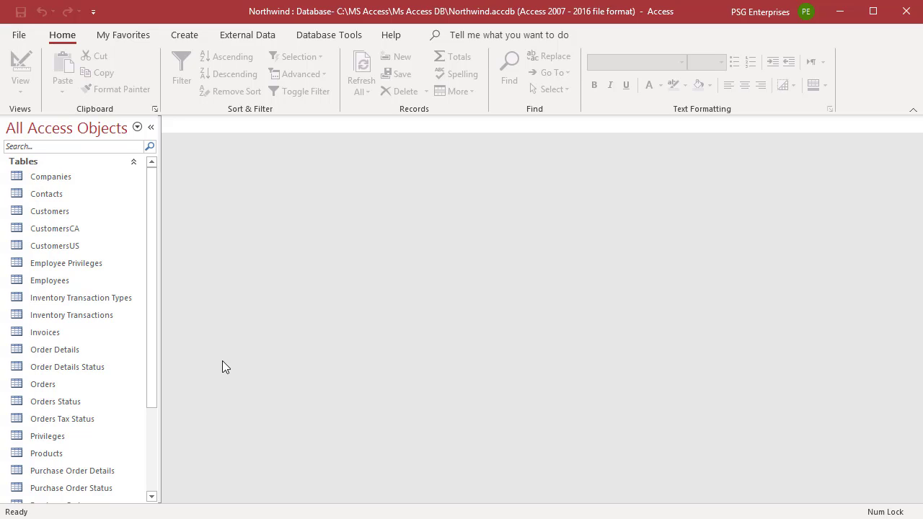
pyautogui.moveTo(244, 248)
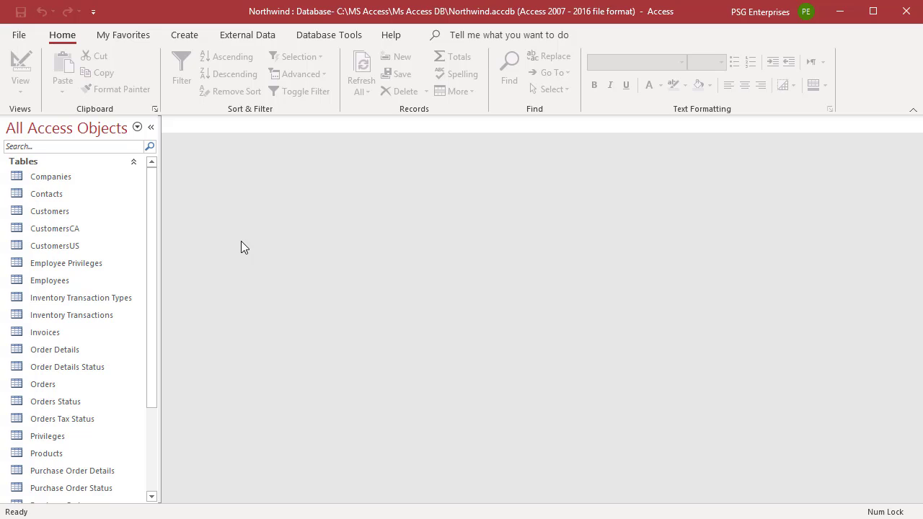
pyautogui.moveTo(231, 212)
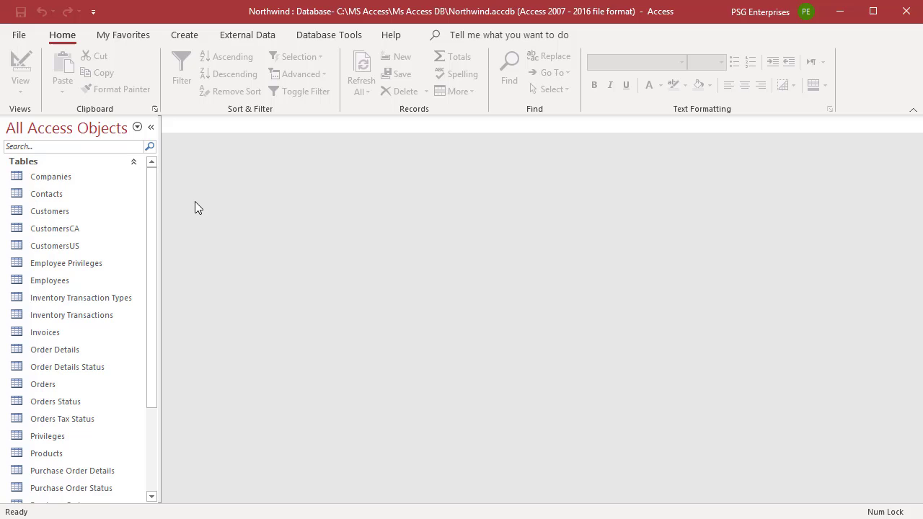
# Open the Customers table and toggle its filter so 21 of 30 records show
pyautogui.click(49, 211)
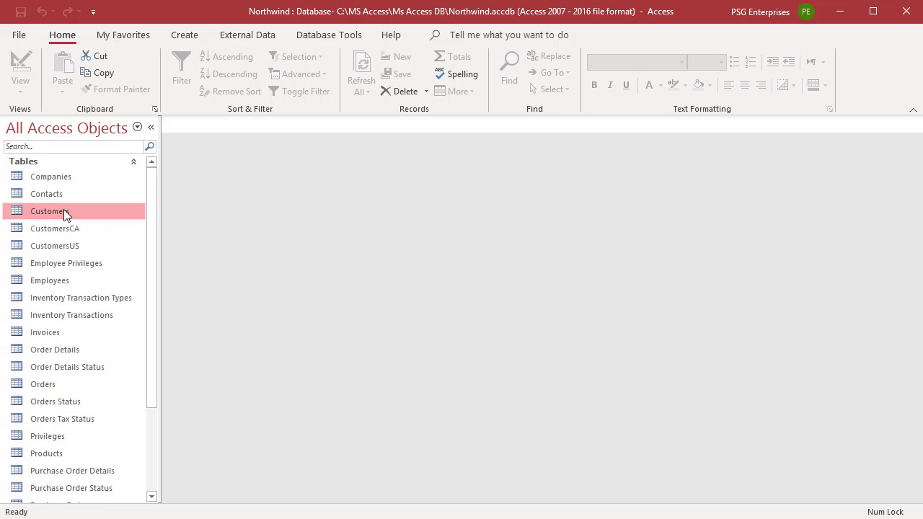
pyautogui.doubleClick(49, 210)
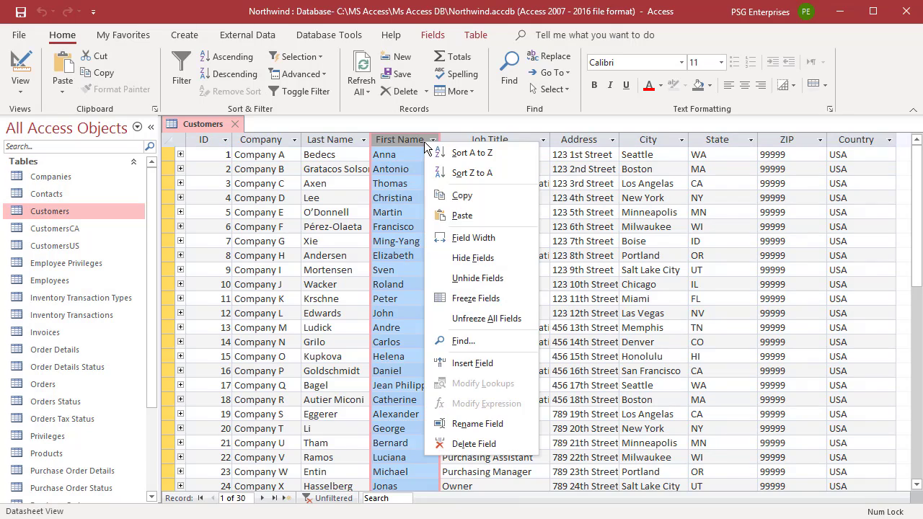
pyautogui.click(477, 278)
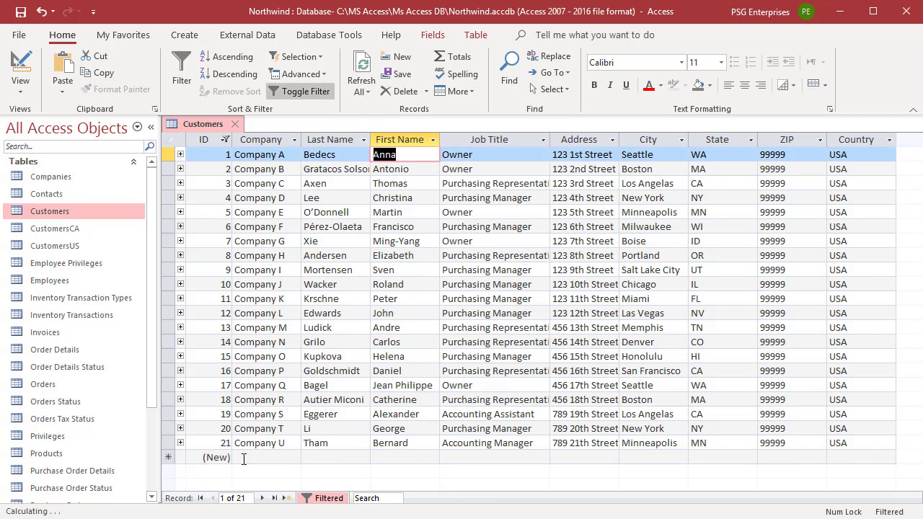
pyautogui.click(247, 35)
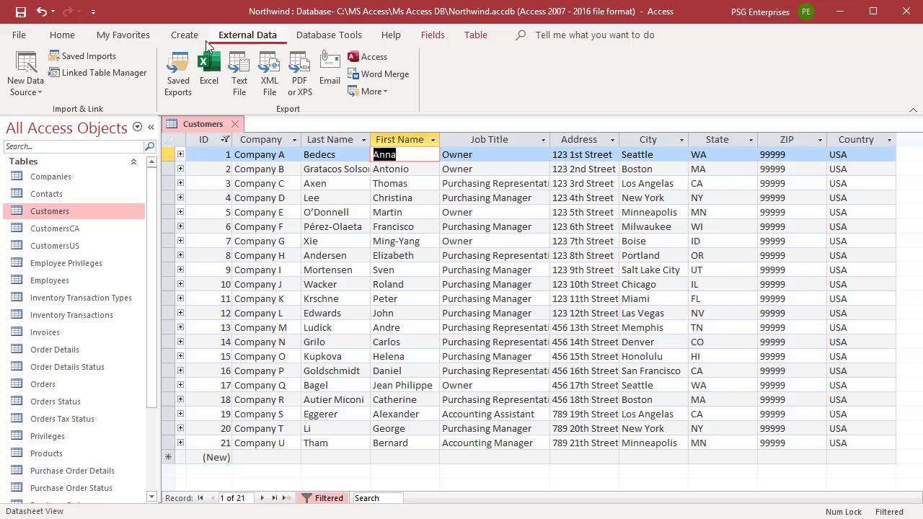
pyautogui.moveTo(86, 56)
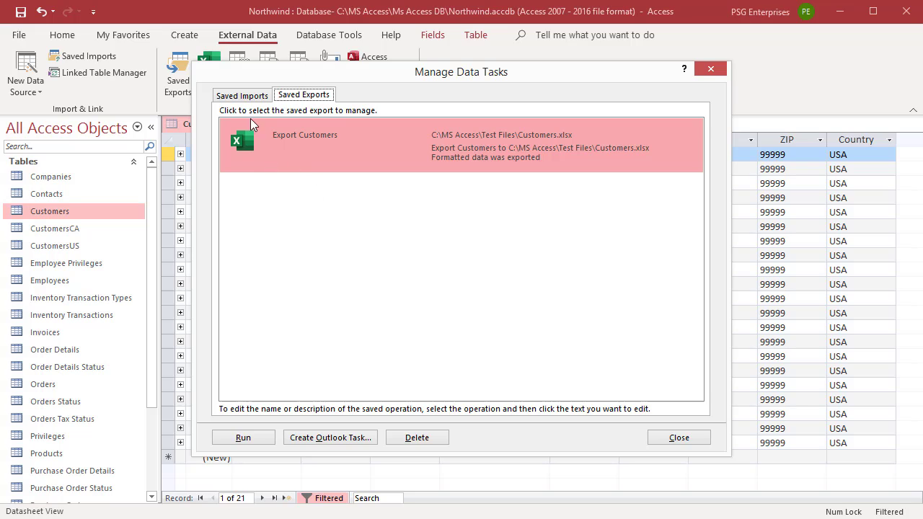
pyautogui.moveTo(281, 178)
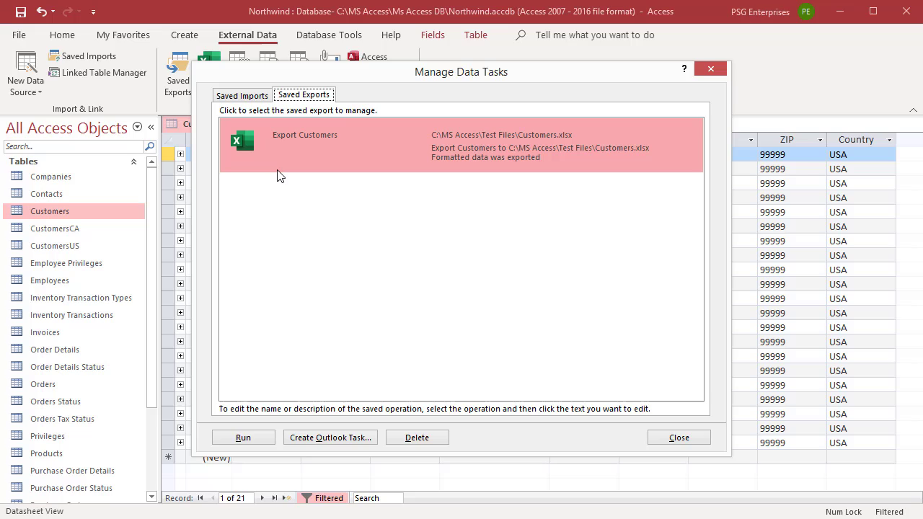
pyautogui.moveTo(387, 211)
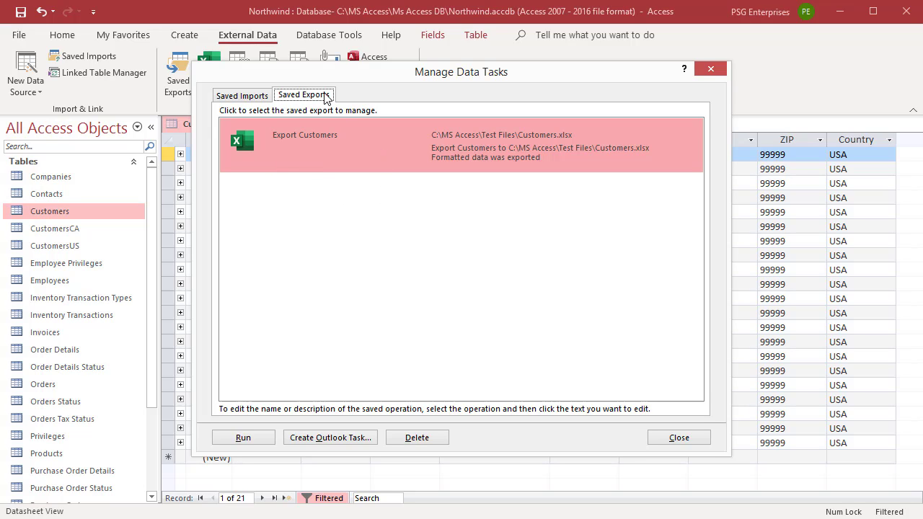
pyautogui.moveTo(349, 169)
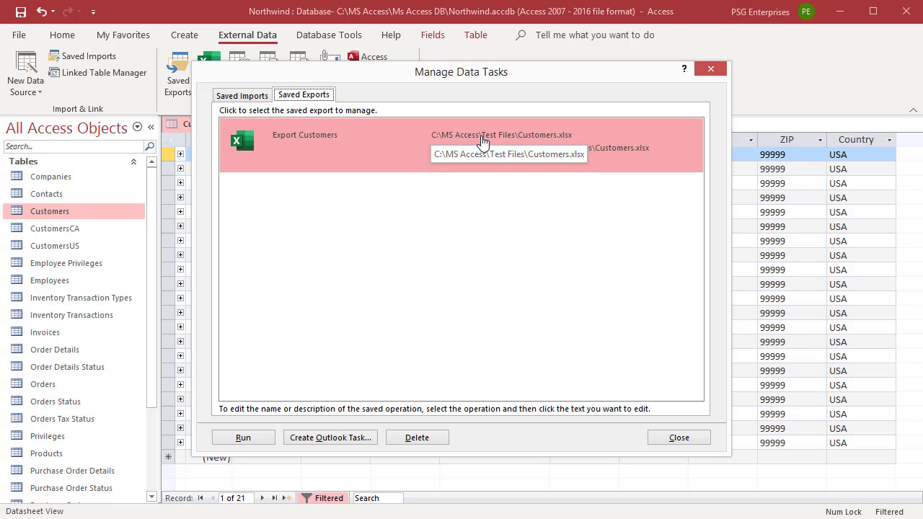
# Select the saved Export Customers task that writes to Customers.xlsx
pyautogui.click(501, 135)
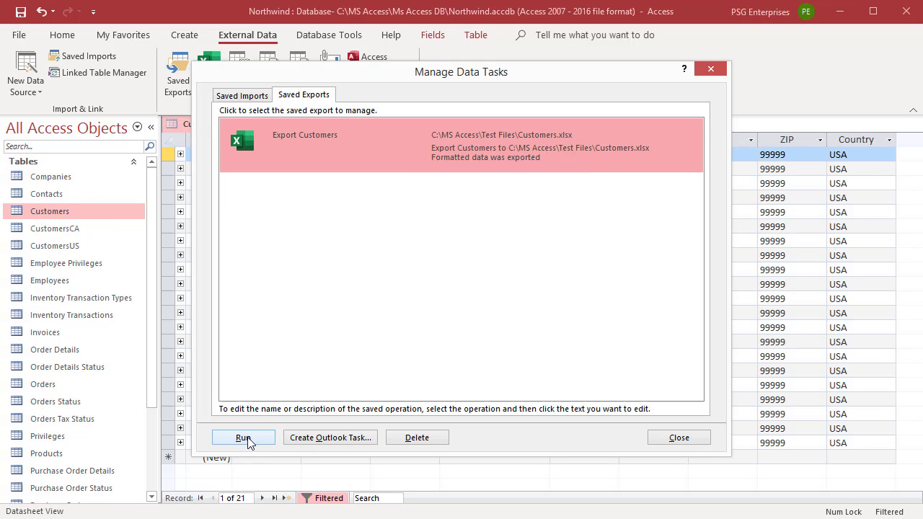
# Run the Customers export and decline overwriting the existing Customers.xlsx
pyautogui.click(243, 438)
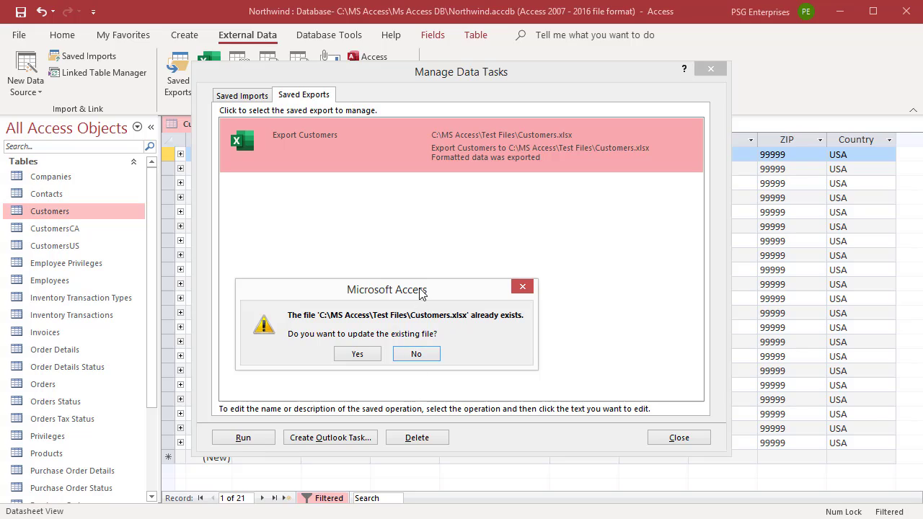
pyautogui.moveTo(410, 325)
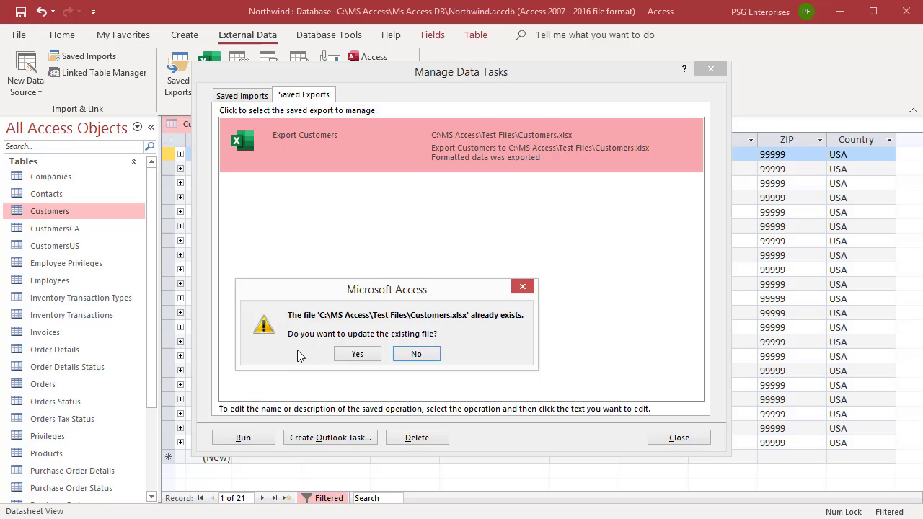
pyautogui.moveTo(364, 340)
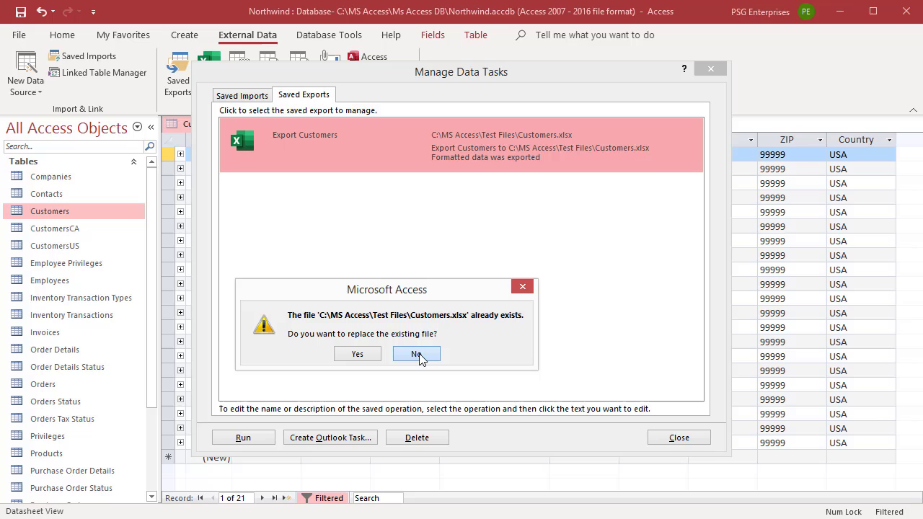
pyautogui.moveTo(463, 367)
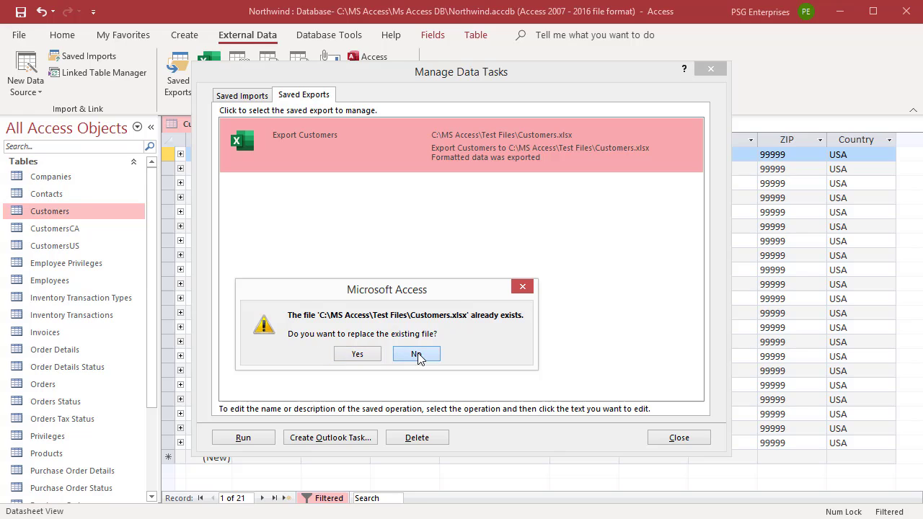
pyautogui.click(416, 353)
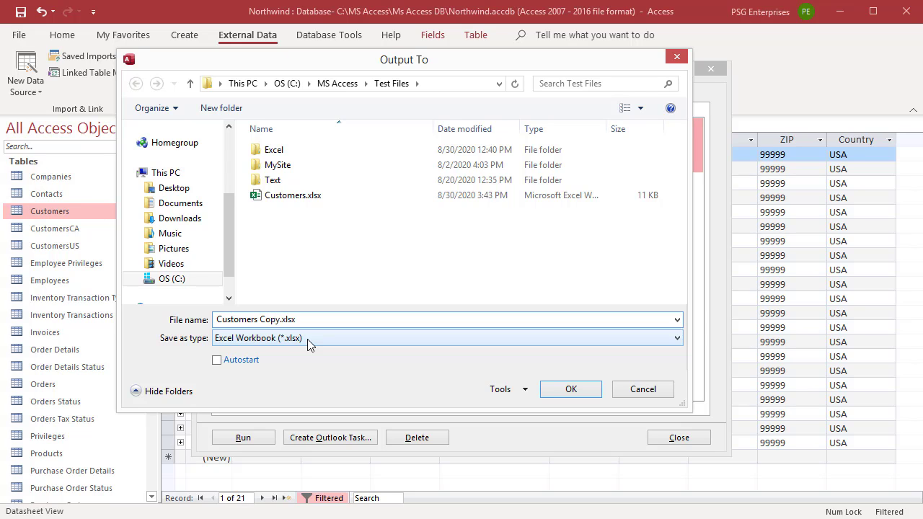
# Export the Customers data to Customers Copy.xlsx and acknowledge the success message
pyautogui.click(570, 389)
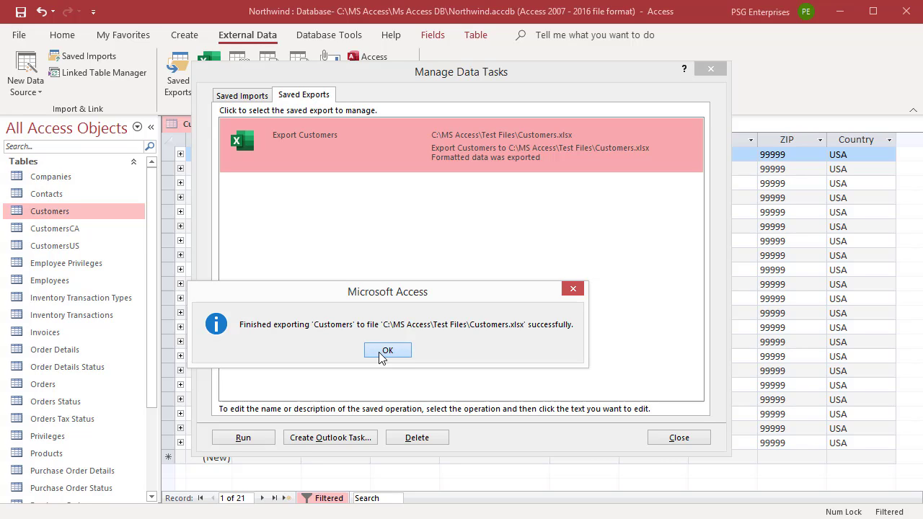
pyautogui.click(387, 351)
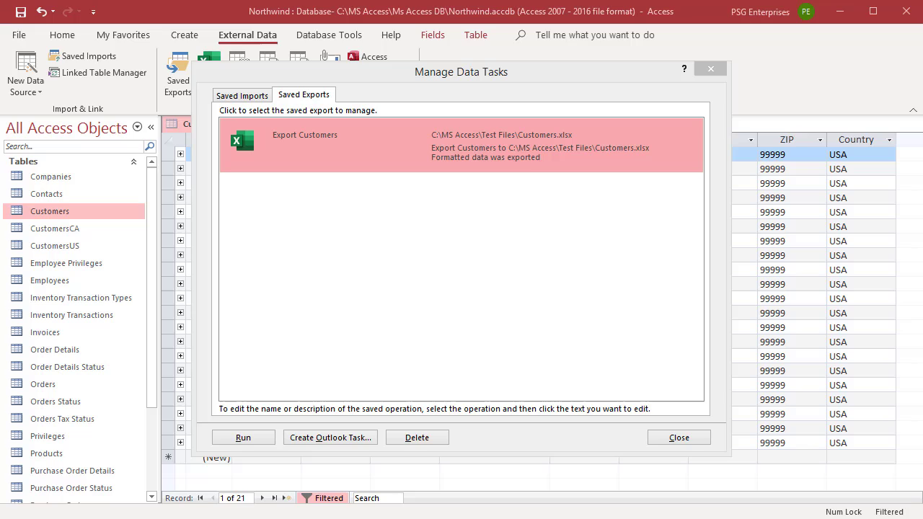
pyautogui.moveTo(263, 152)
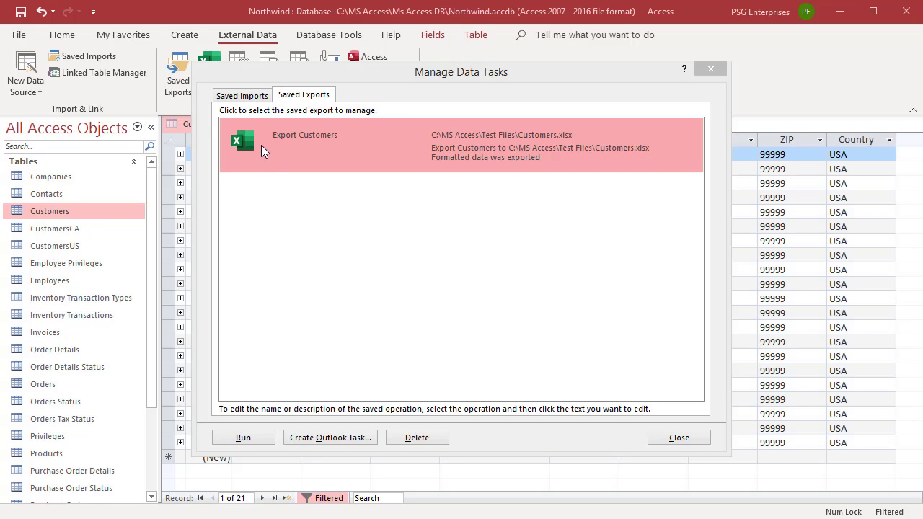
# Run the saved Contacts import, creating table Contacts1, and close Manage Data Tasks
pyautogui.click(242, 95)
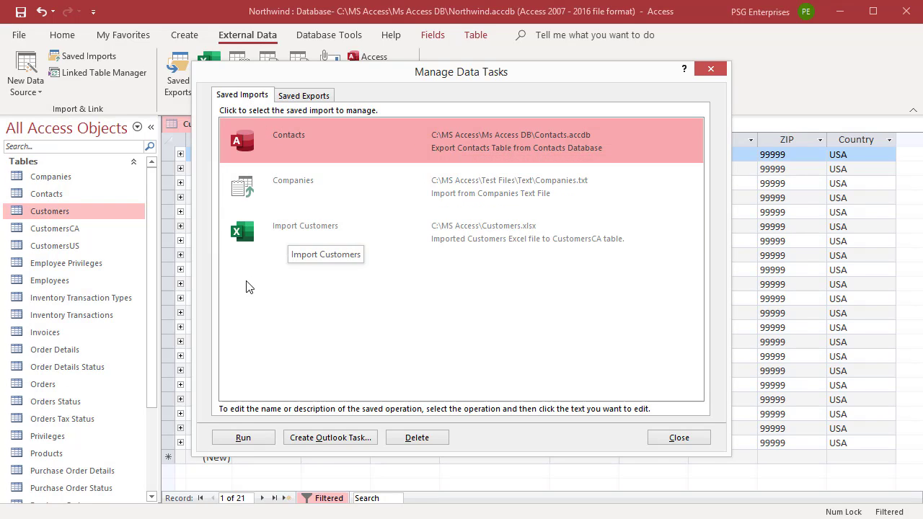
pyautogui.click(243, 437)
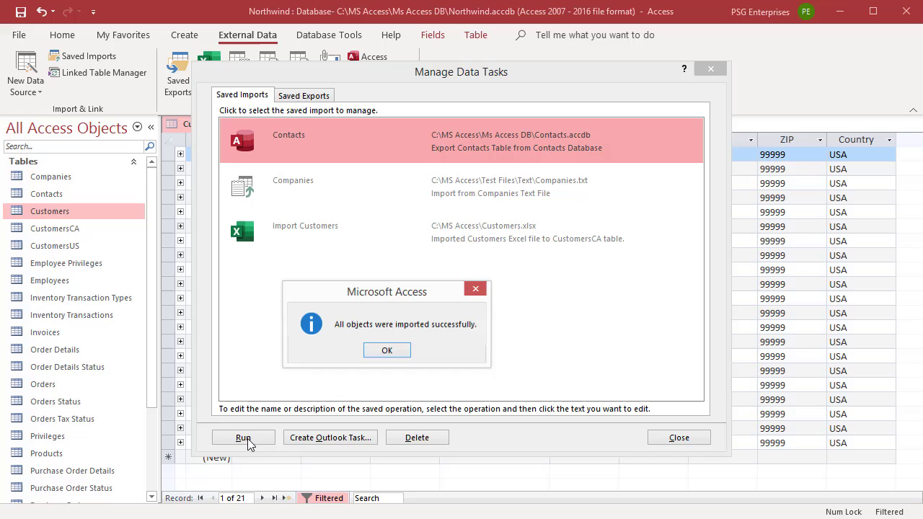
pyautogui.click(387, 350)
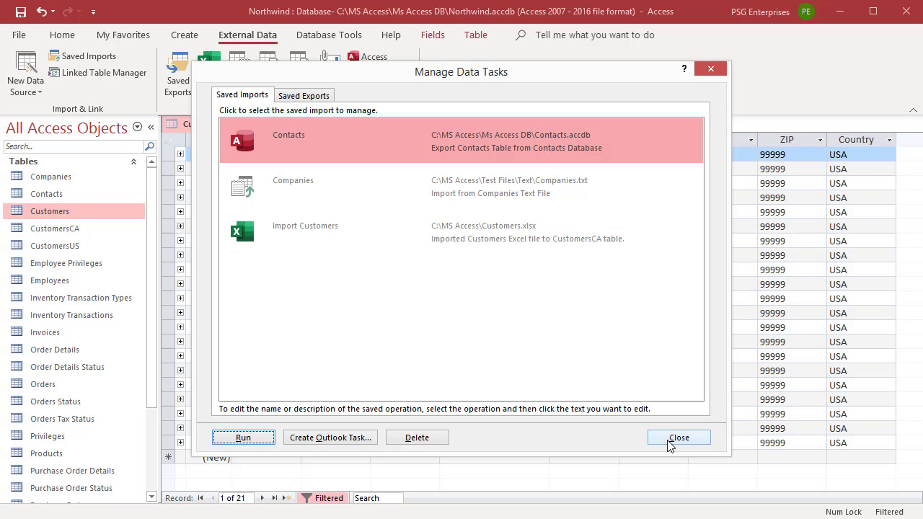
pyautogui.click(678, 437)
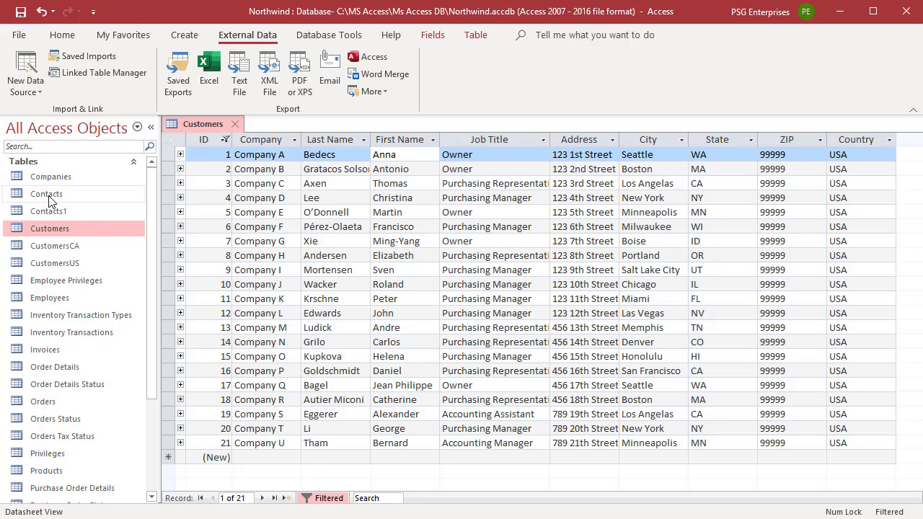
pyautogui.moveTo(47, 211)
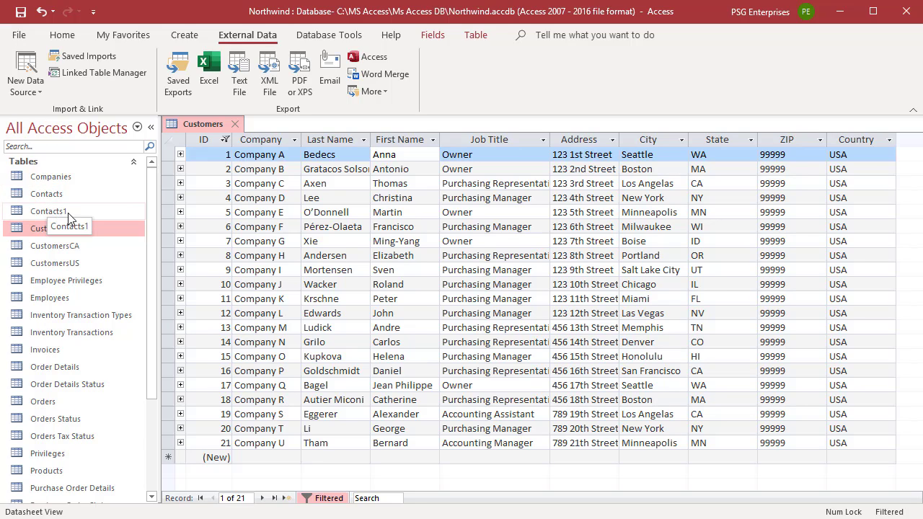
pyautogui.moveTo(106, 222)
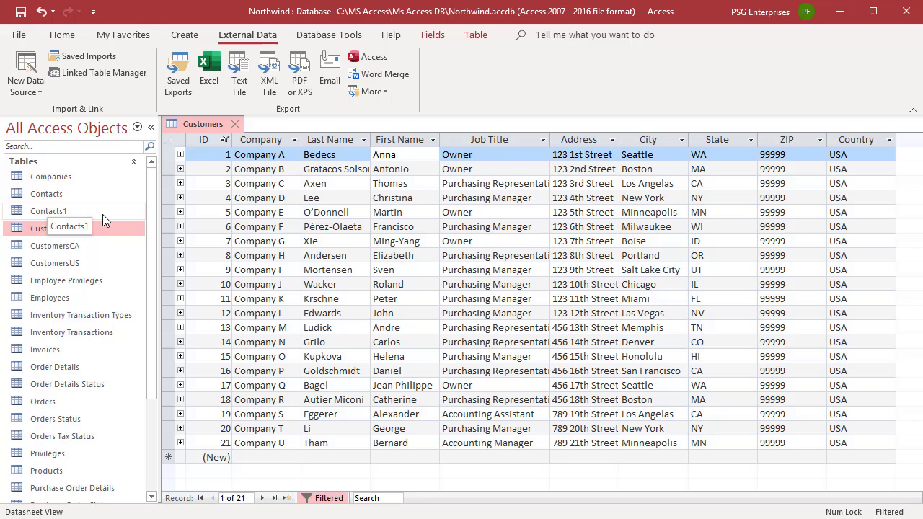